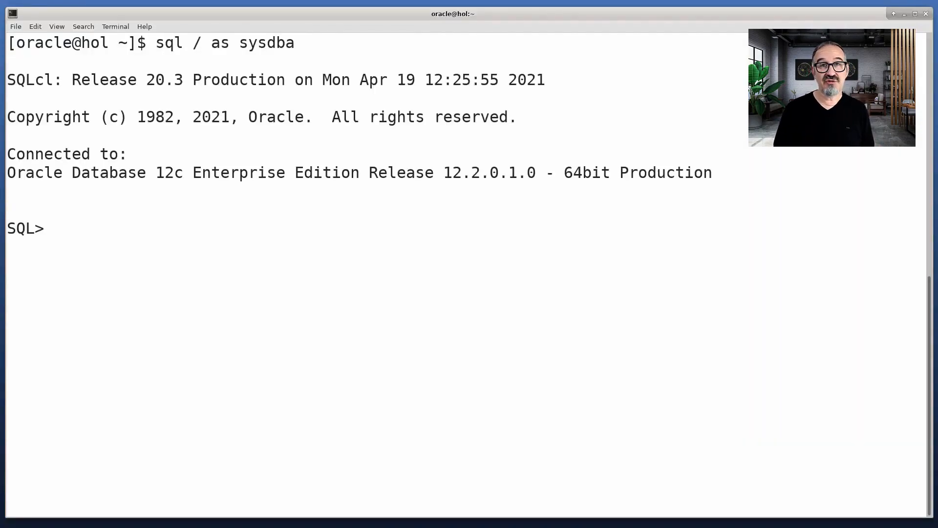
- Confirm DB12 reports version 12.2.0.1.0, then exit SQLcl to the shell
text(select version from v$instance;)
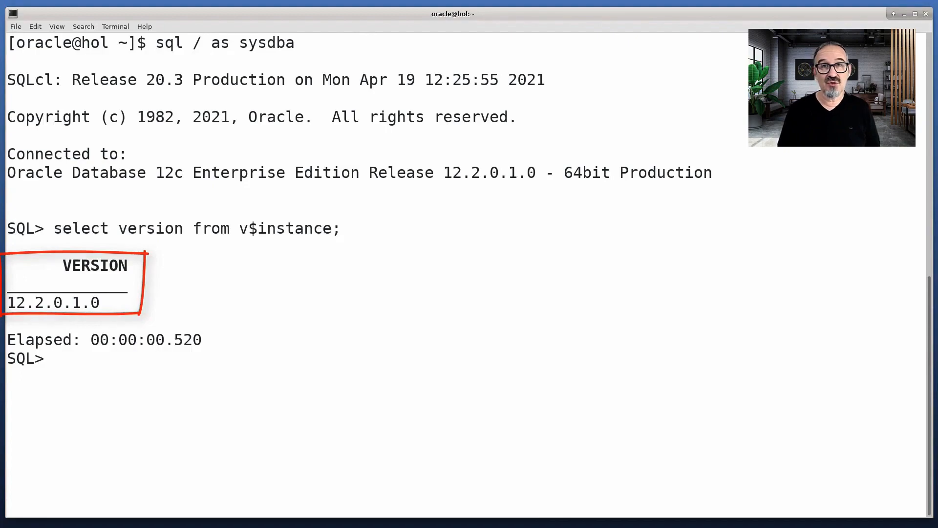
text(exit)
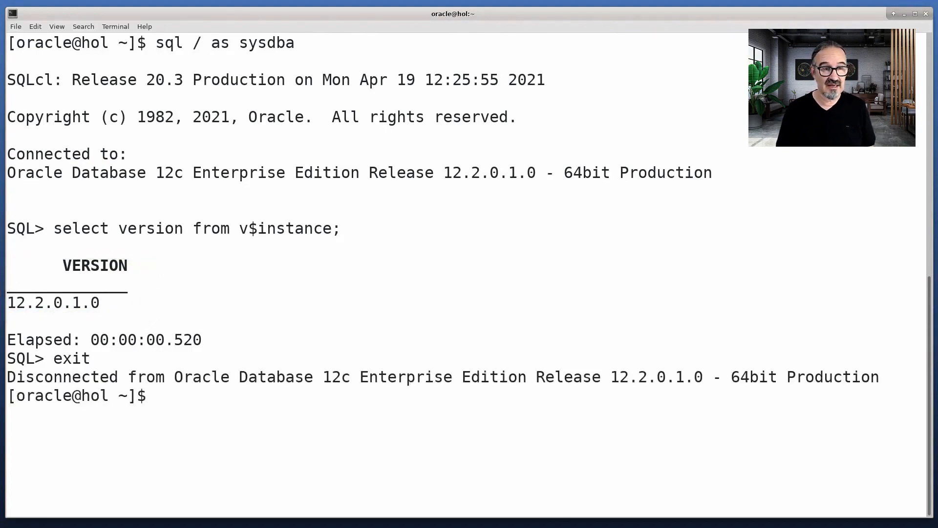
- Review config/DB12.cfg and run the AutoUpgrade deploy of DB12 to 19c
text(more config/DB12.cfg)
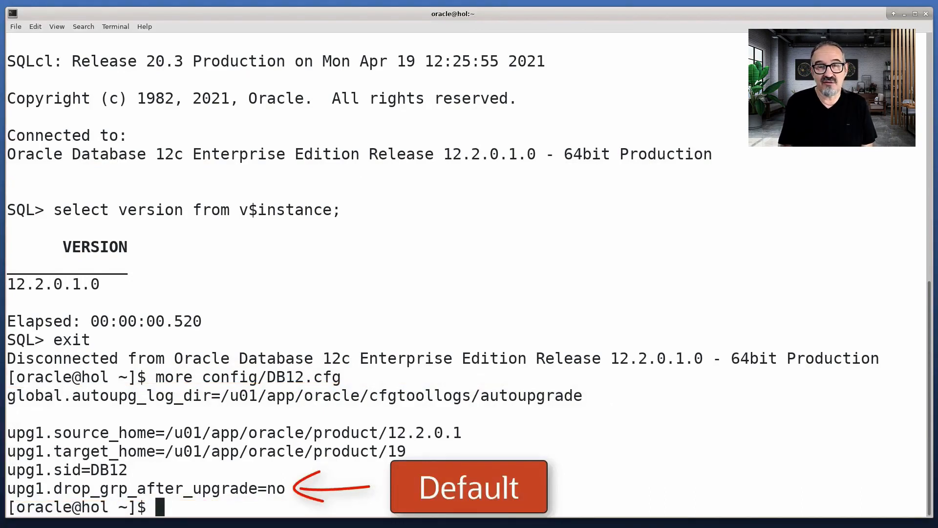
text(java -jar autoupgrade.jar -config config/DB12.cfg -mode deploy)
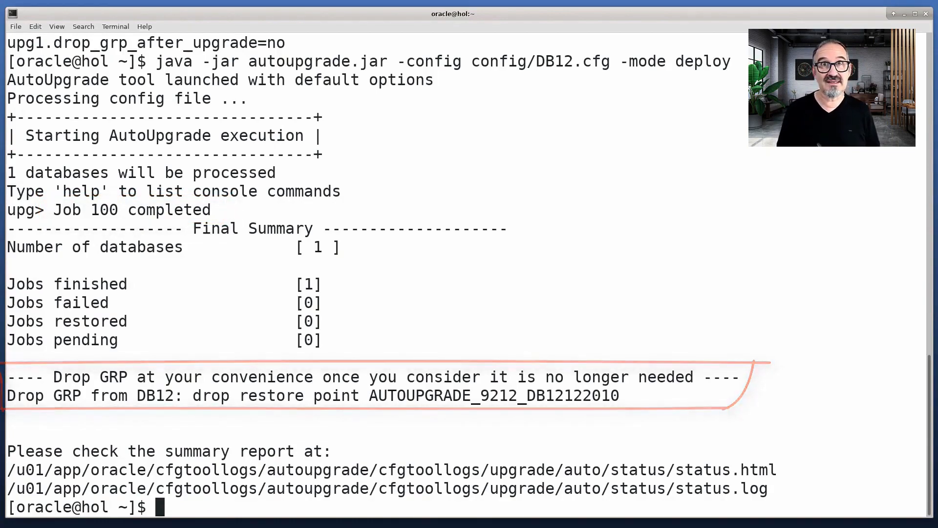
- Set the DB12 environment, connect as sysdba, confirm version 19.0.0.0.0, and exit
text(. oraenv)
text(sql / as sys)
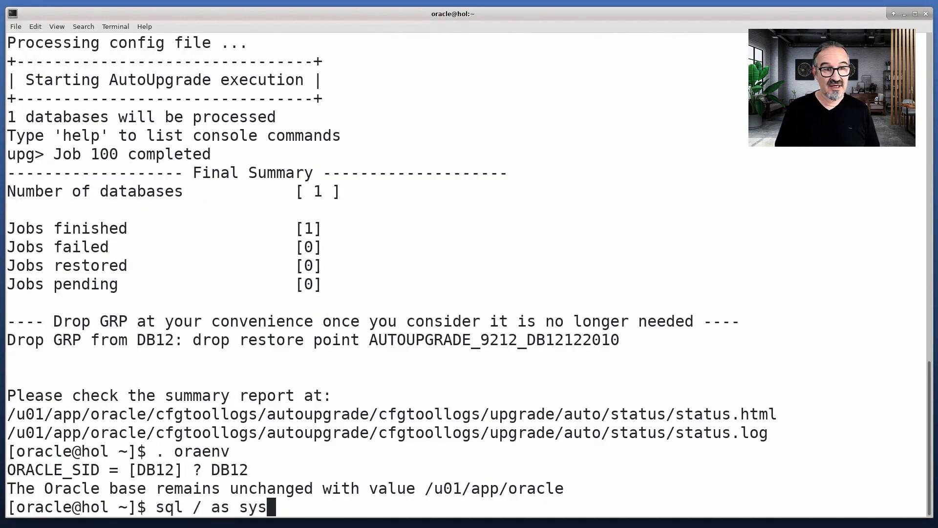
key(Return)
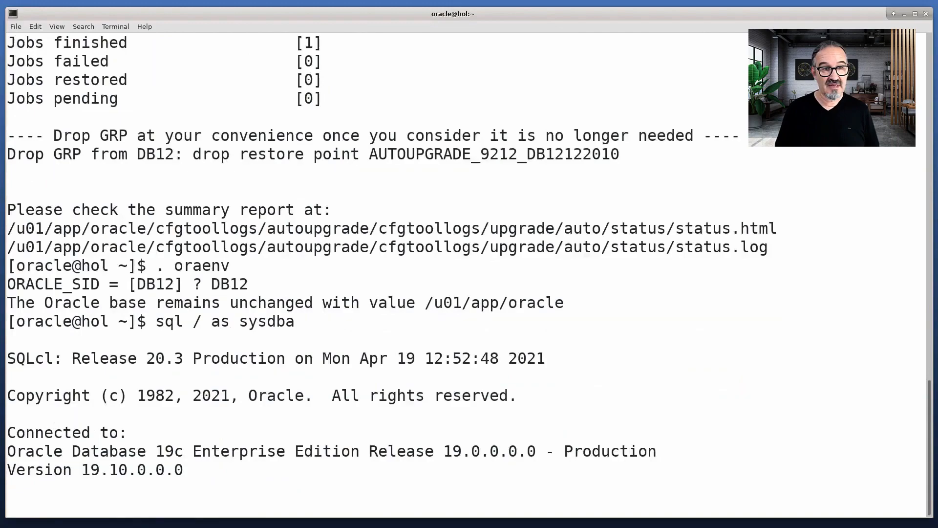
text(select version from v$instance;)
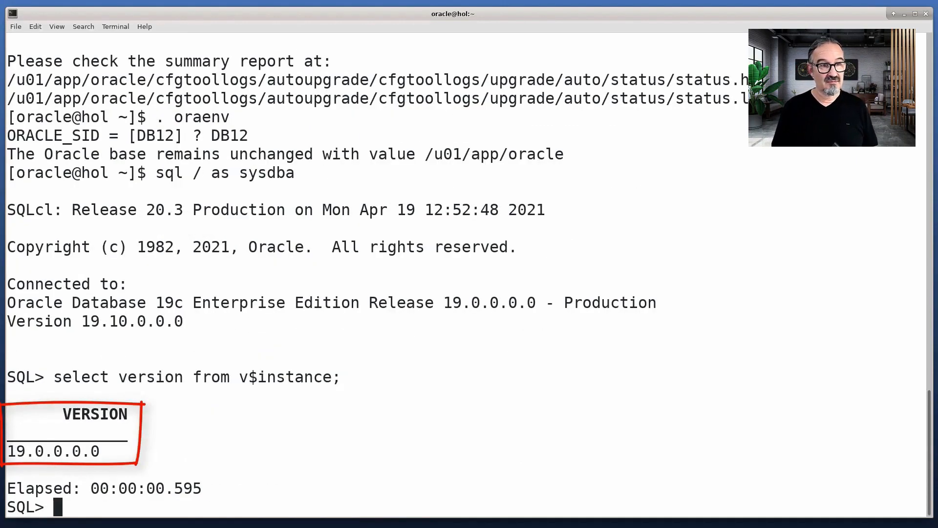
text(exit)
text(java -jar autoupgrade.jar -config config/DB12.cfg -restore -jobs 100)
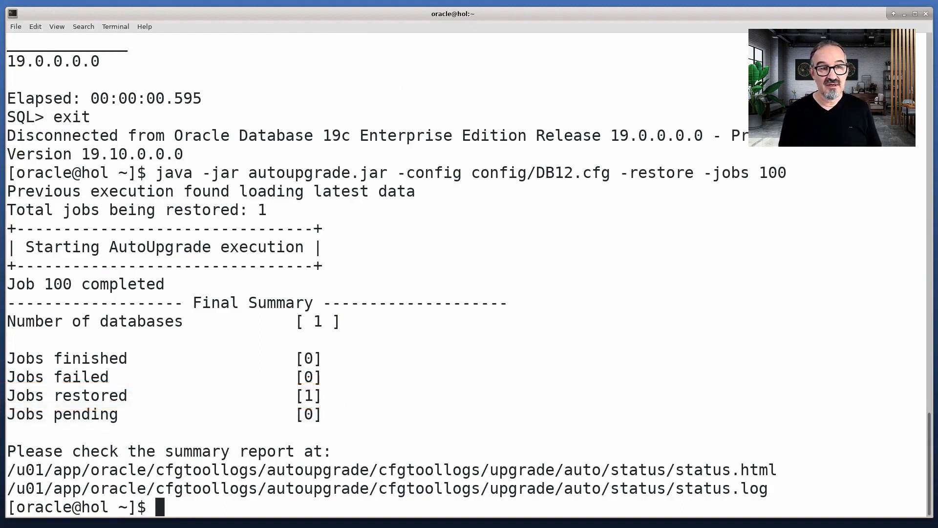
- Reload the DB12 environment and query the restored instance version in SQLcl
text(. oraenv)
text(sql / as sysdba)
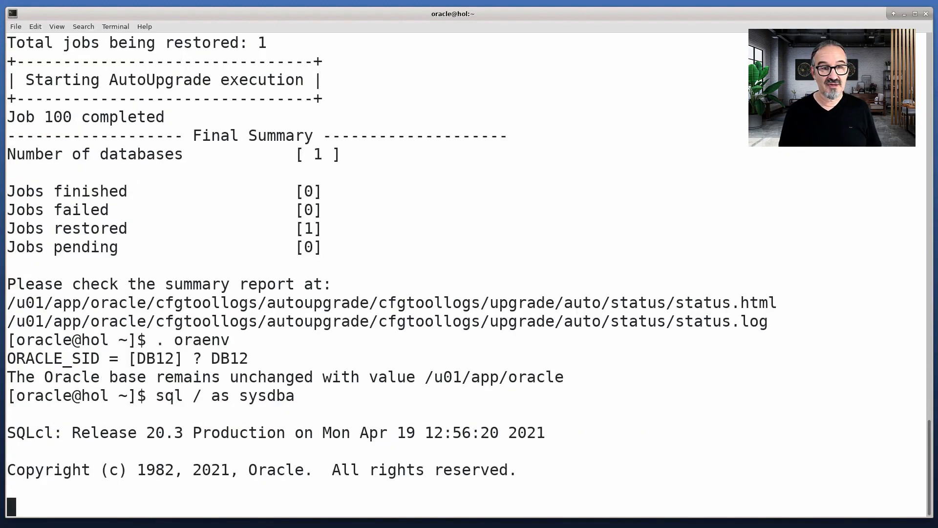
text(select version from v$instance;)
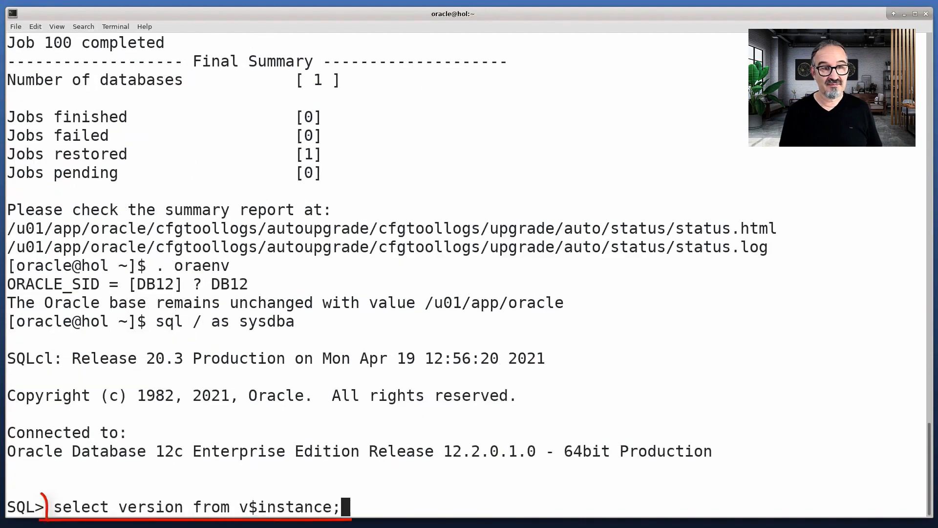